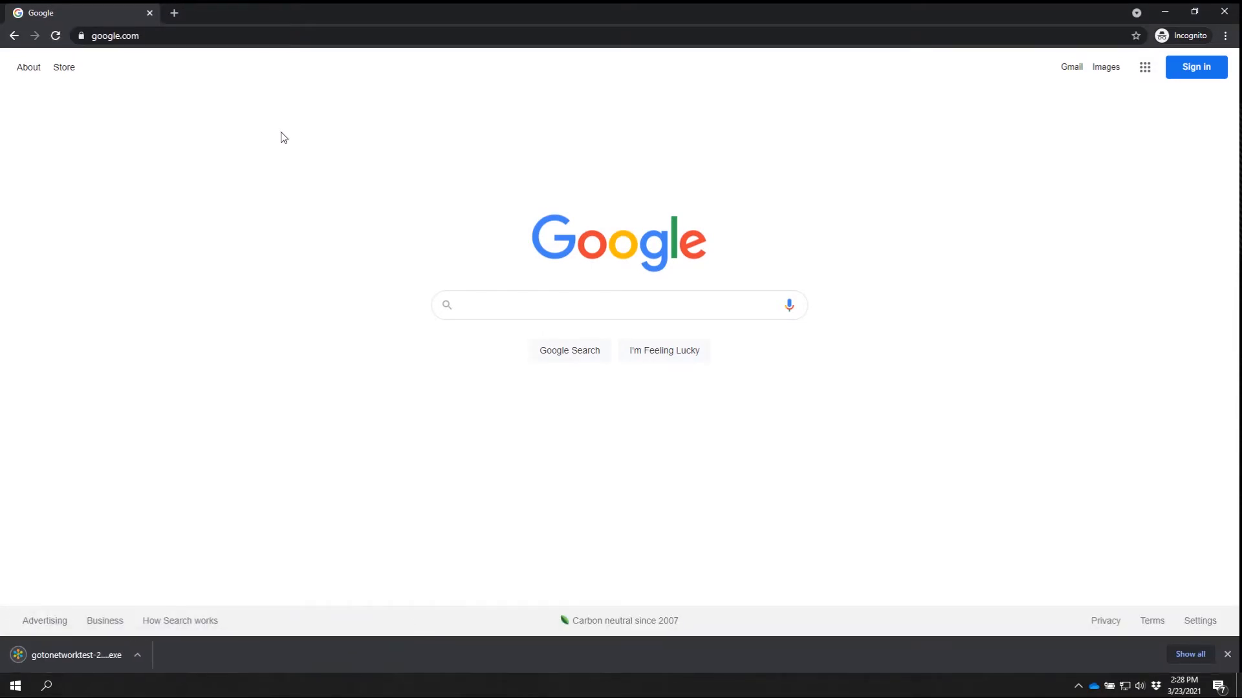
mouse_move(278, 141)
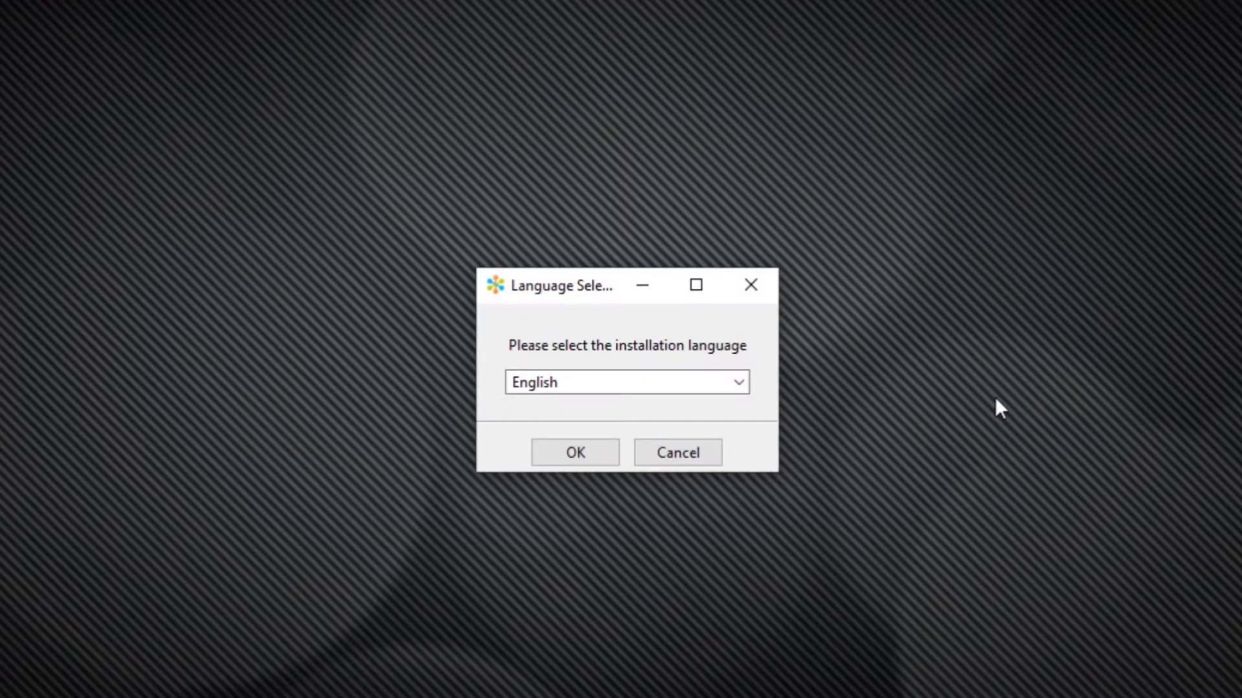
Step: Install GoTo Network Test in English, accepting the license agreement and finishing the setup wizard
left_click(574, 453)
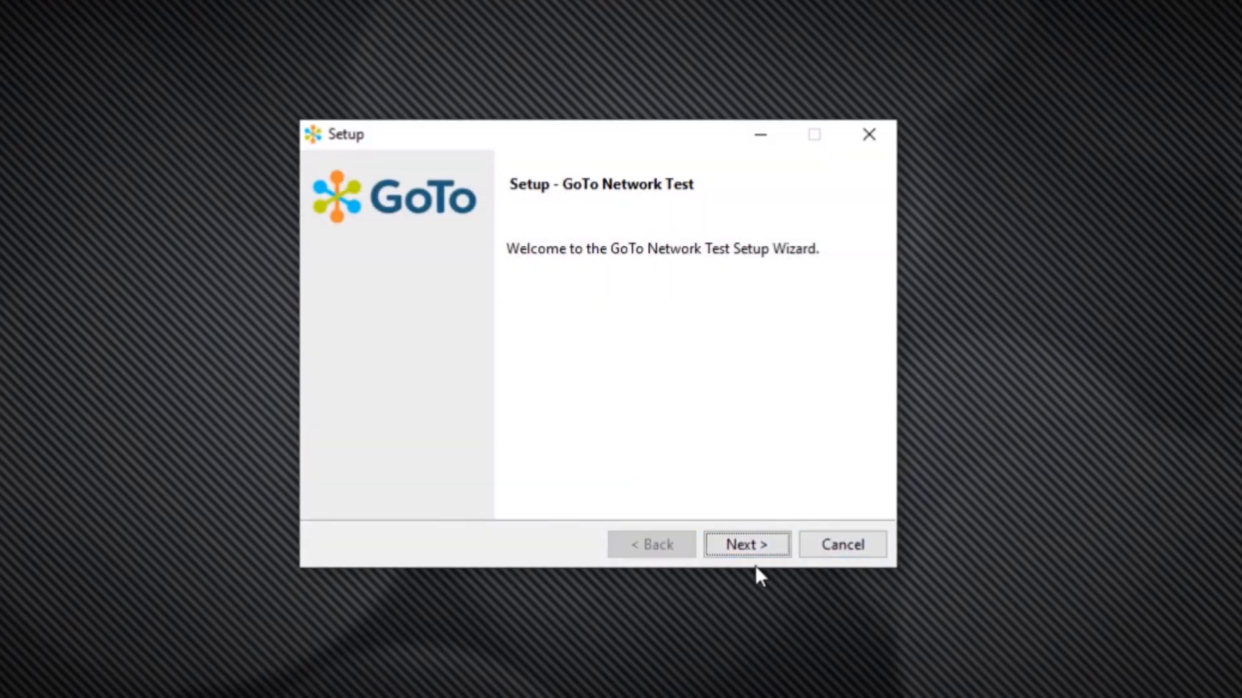
left_click(745, 544)
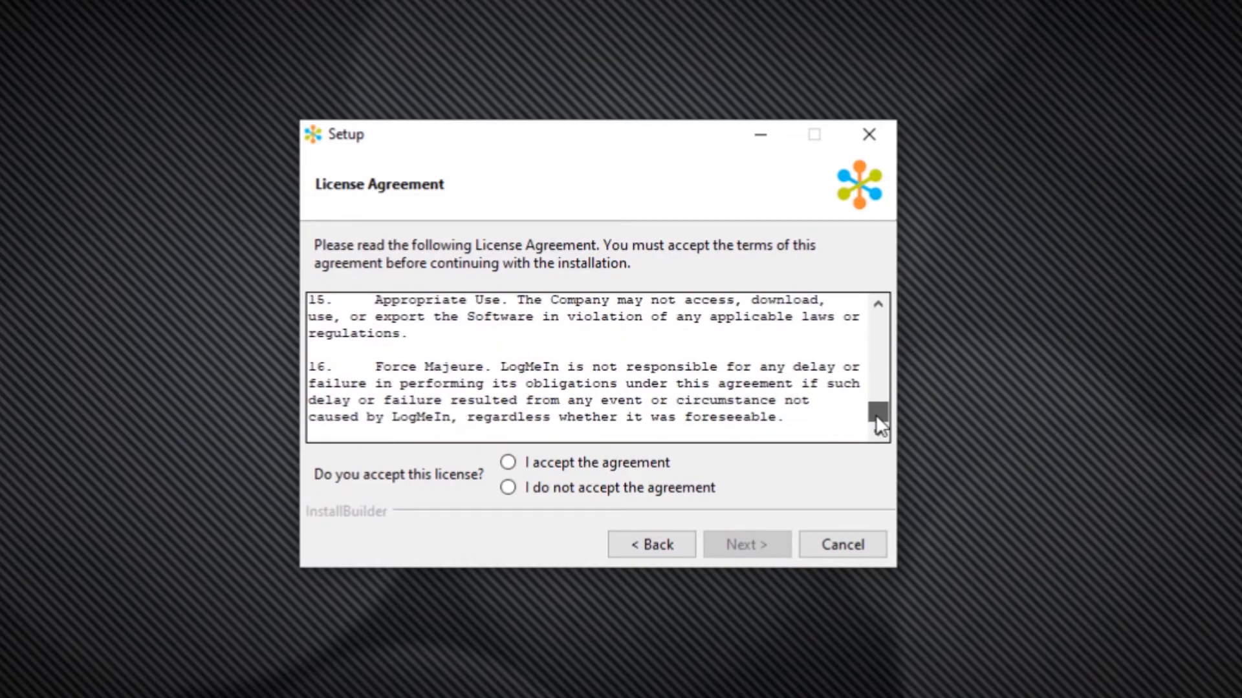
left_click(507, 463)
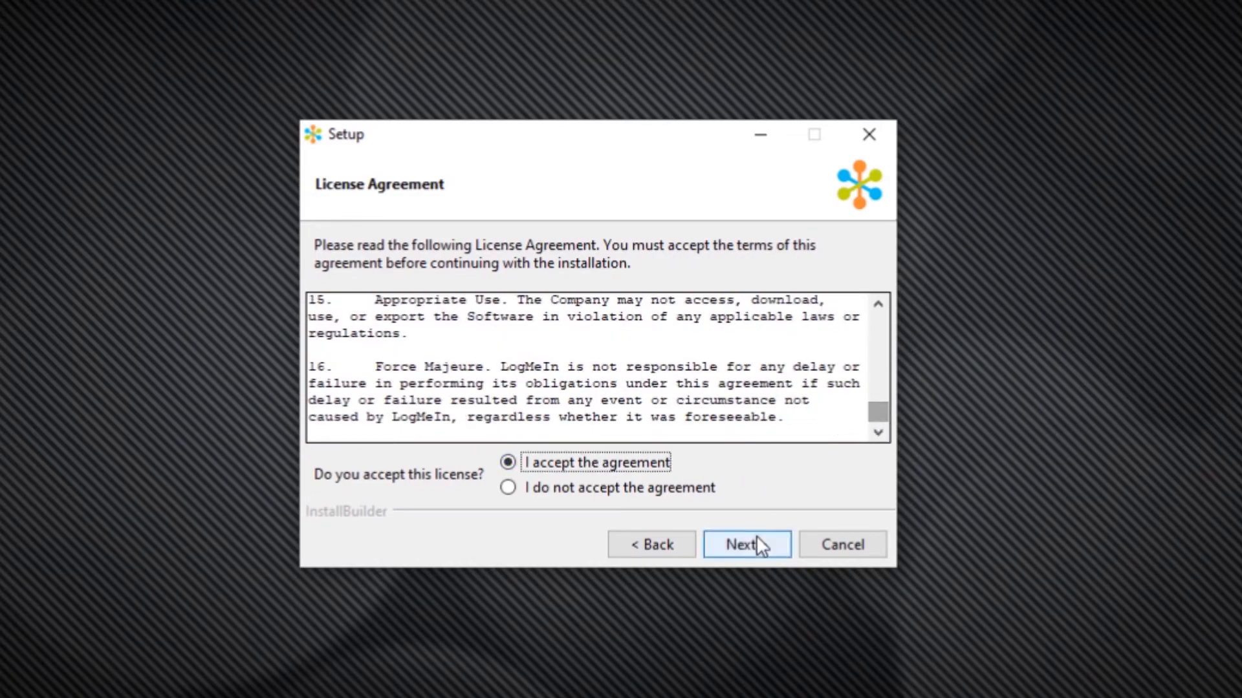
left_click(745, 544)
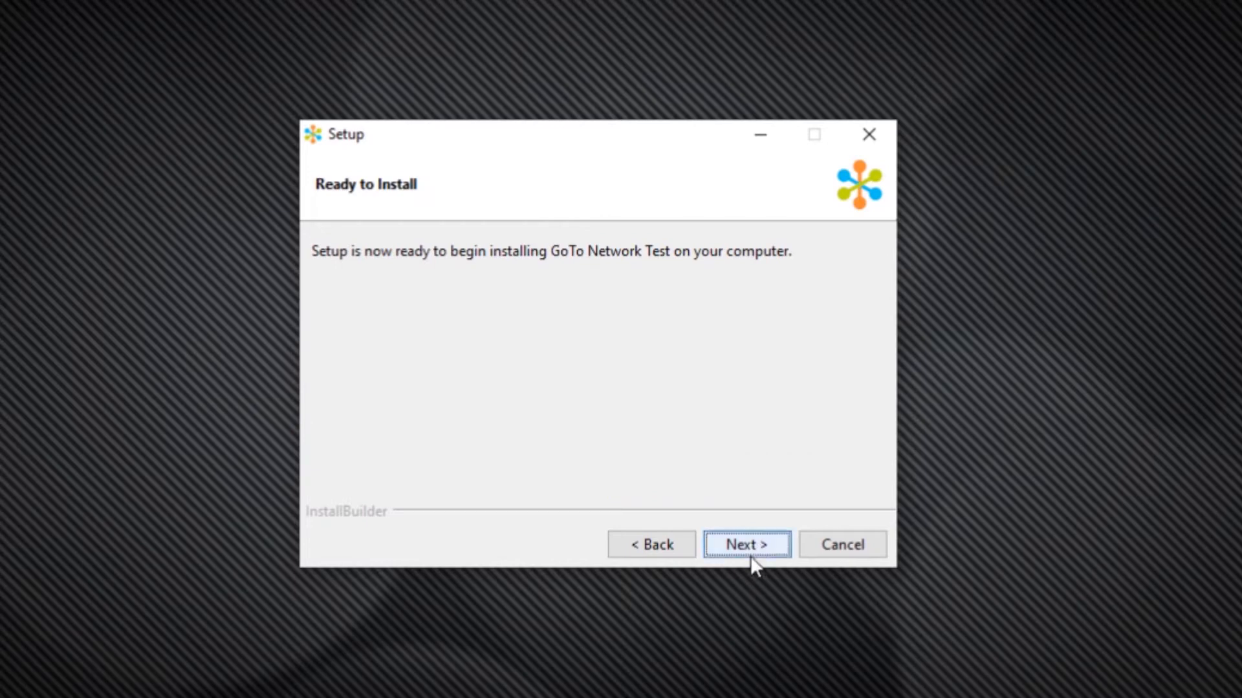
left_click(745, 545)
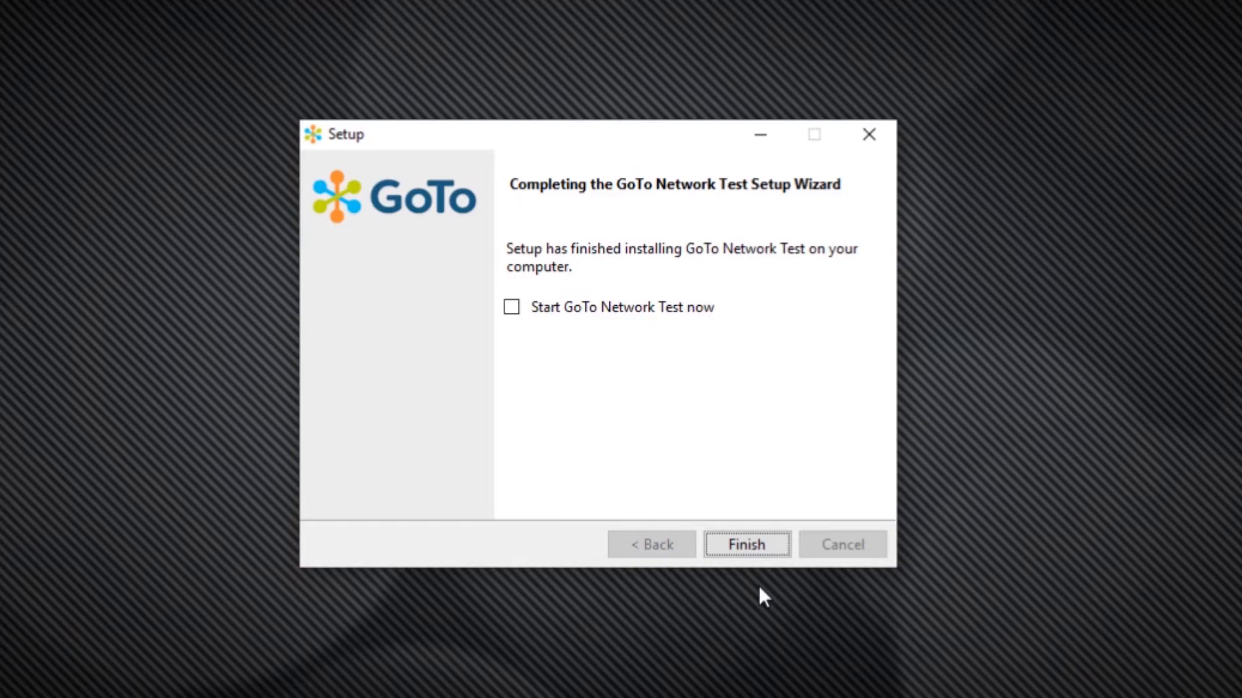
left_click(745, 544)
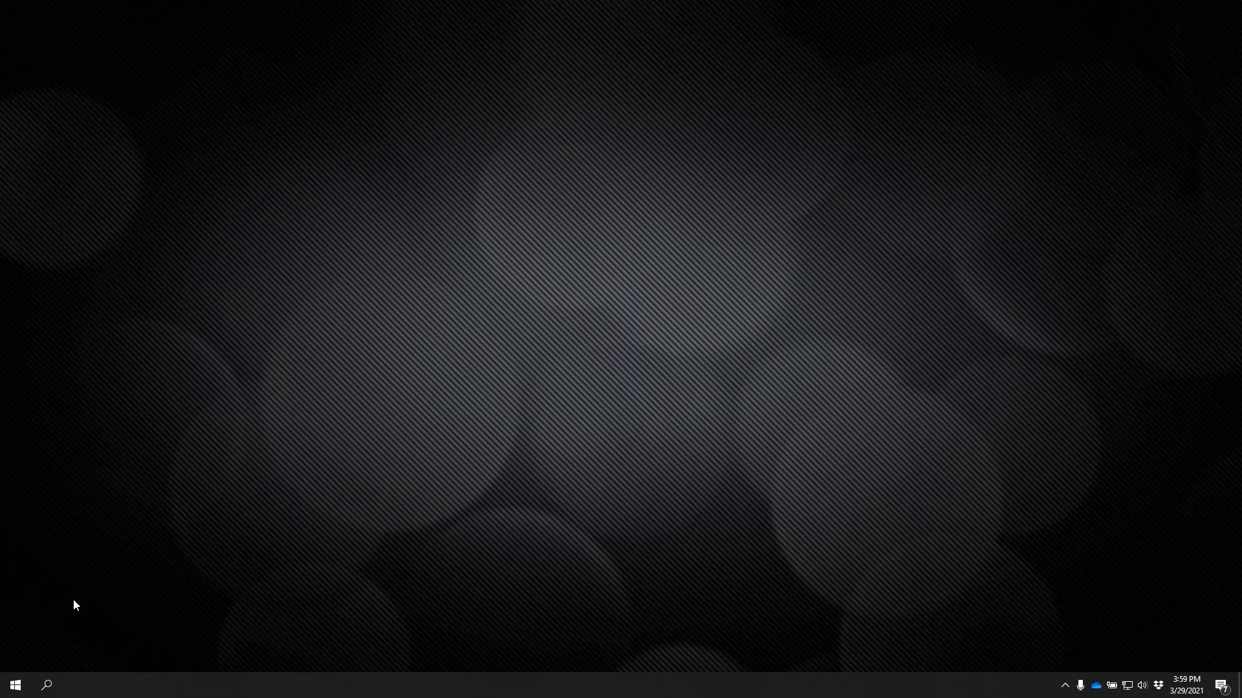
Step: Browse the Start menu's installed apps list to find GoTo Network Test
left_click(14, 684)
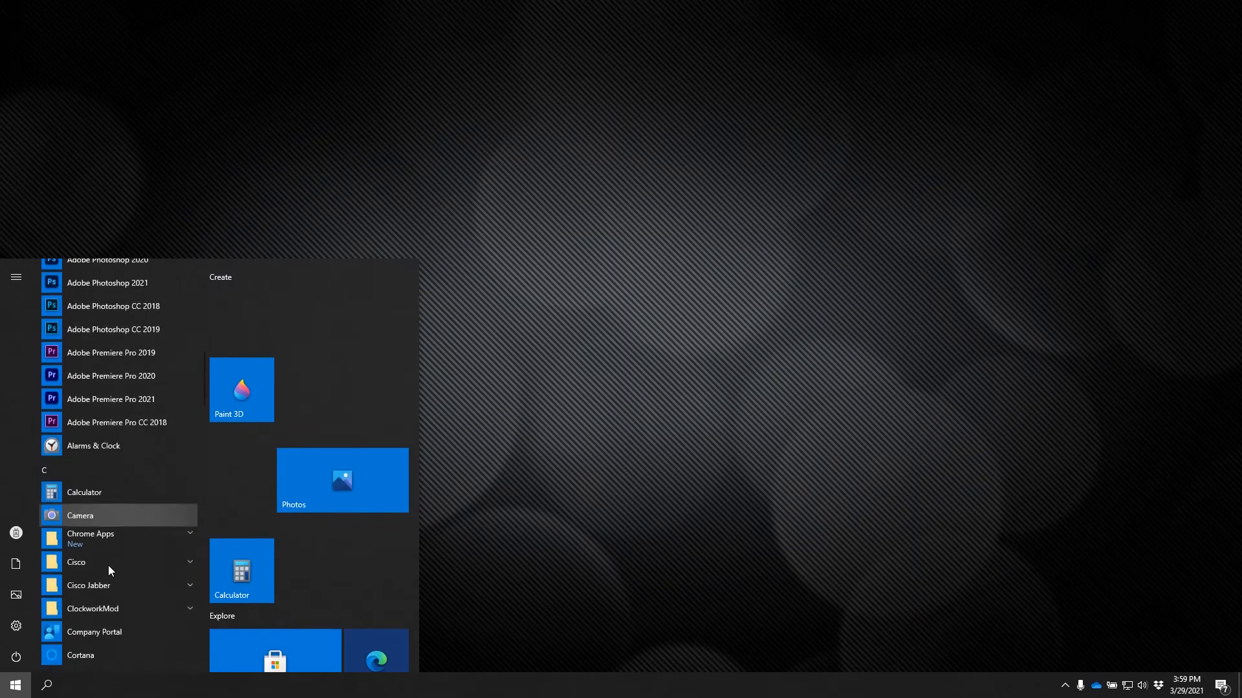
scroll("down", 3)
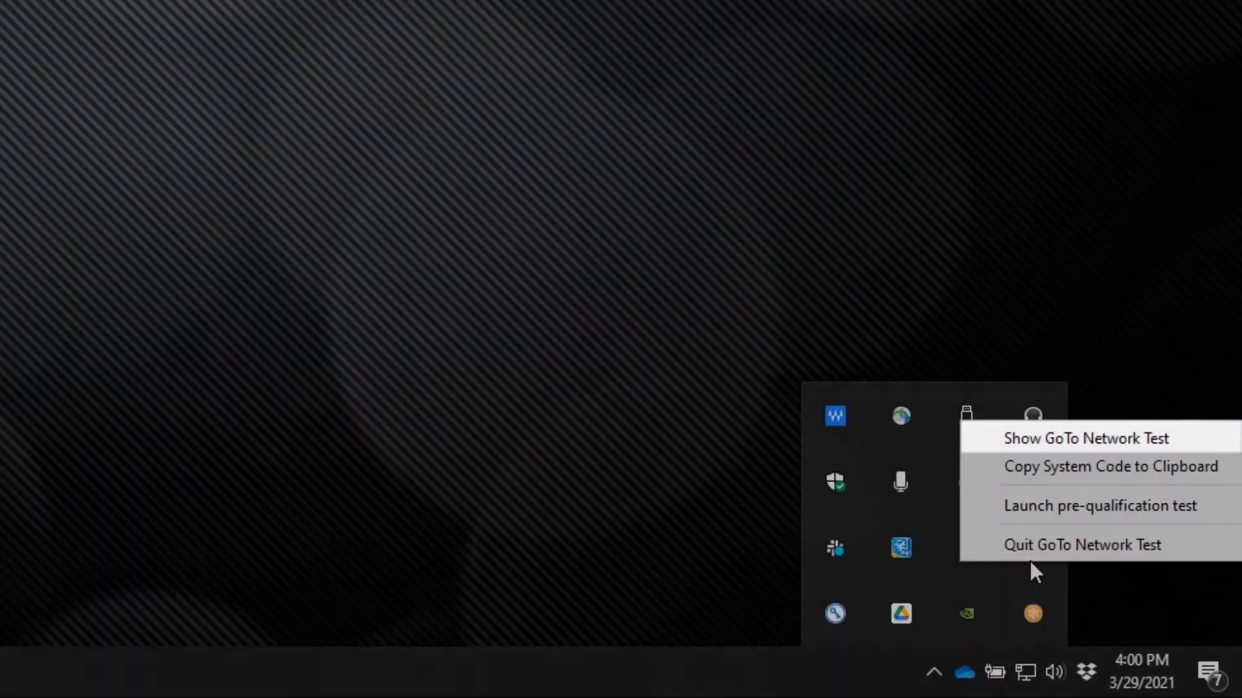
Step: Show the GoTo Network Test window, review the System page passphrase and version, then close it
left_click(1085, 439)
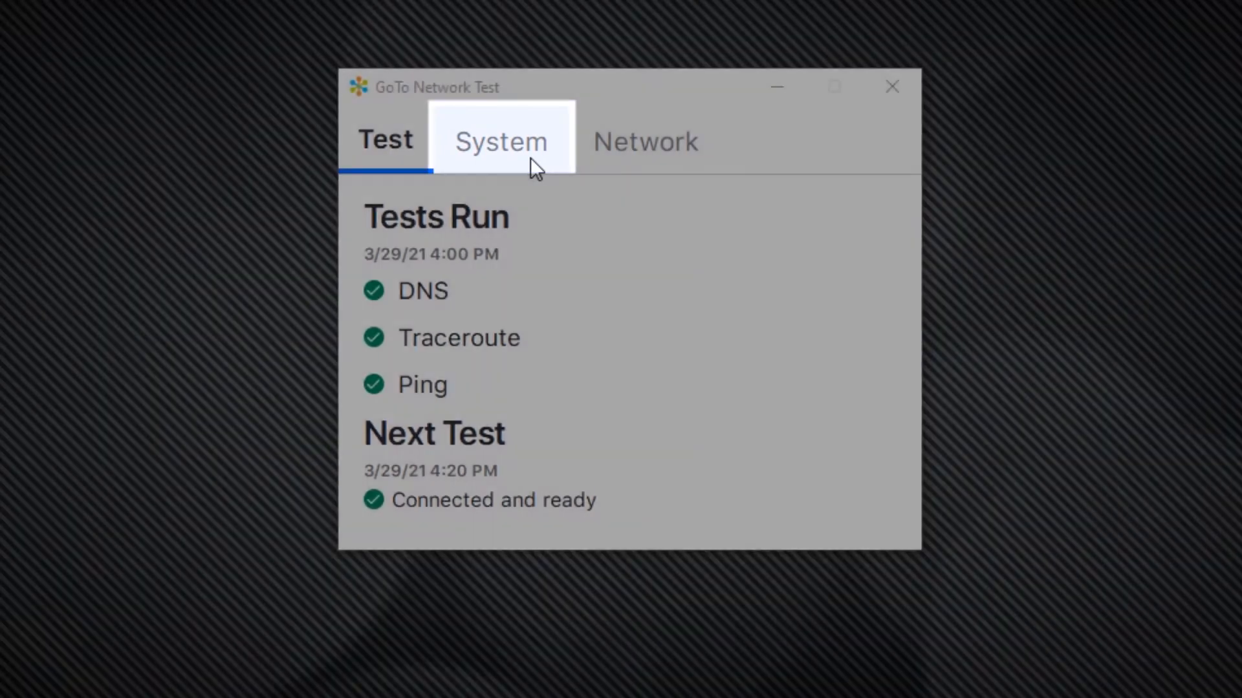
left_click(500, 141)
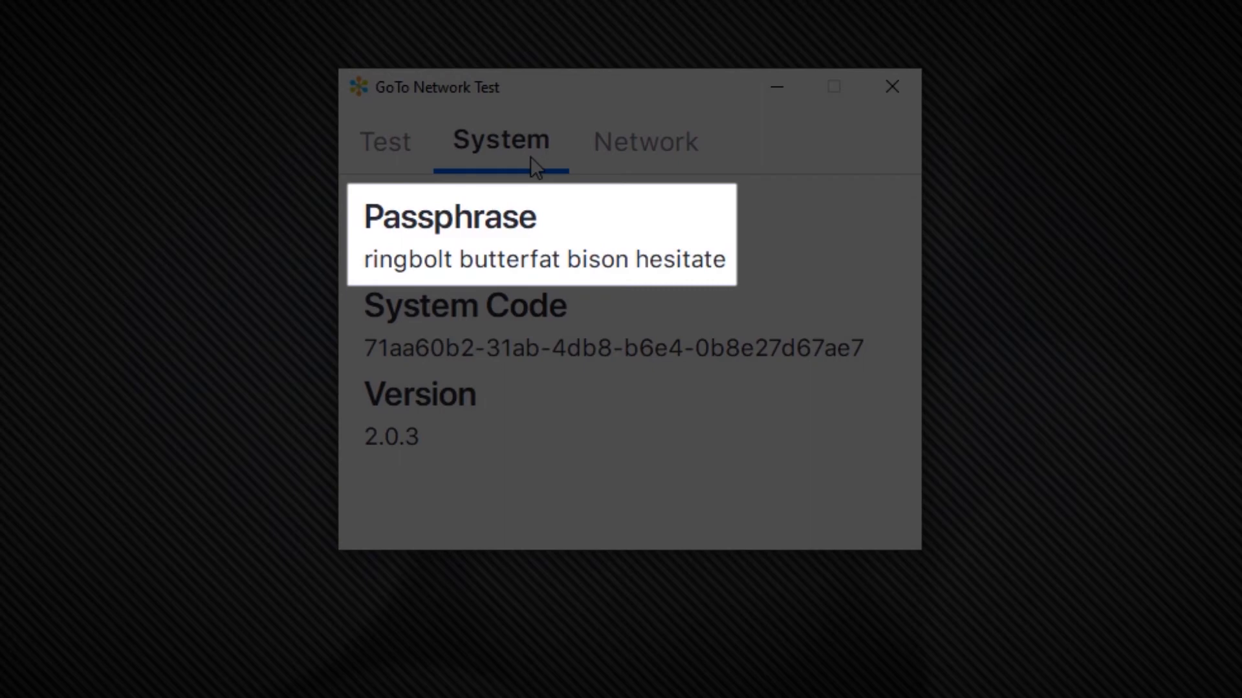
left_click(891, 87)
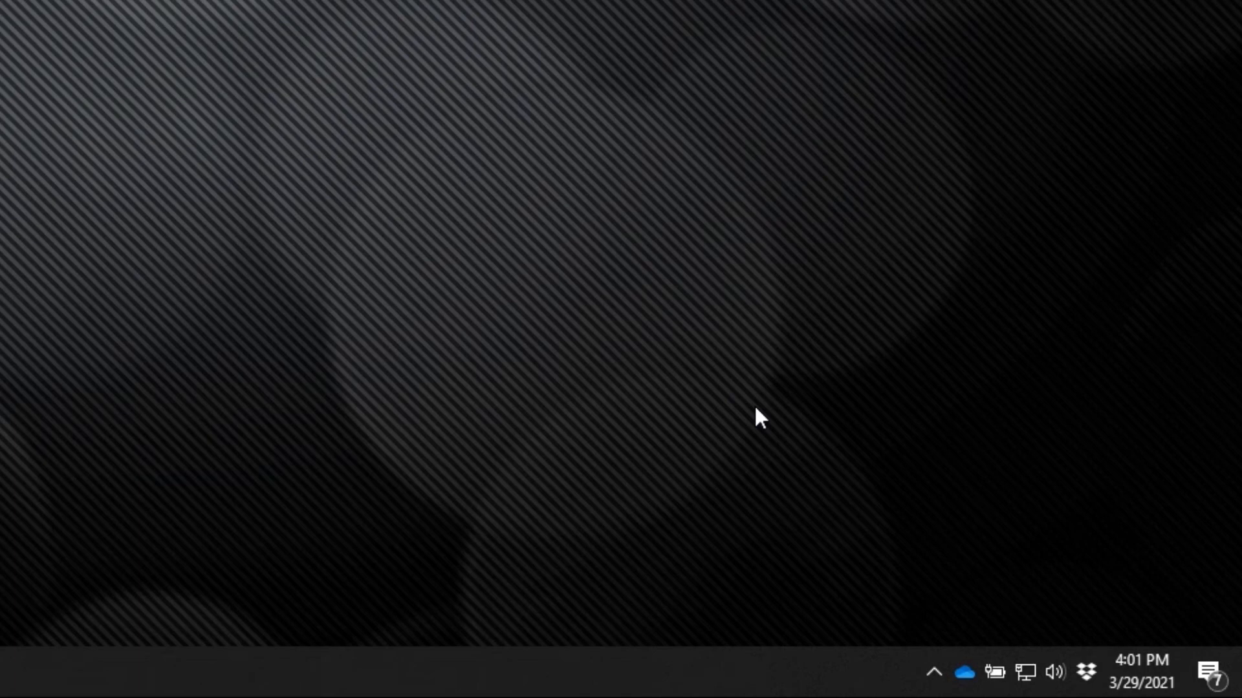
Step: Launch the pre-qualification test from the GoTo Network Test tray icon's menu
left_click(933, 672)
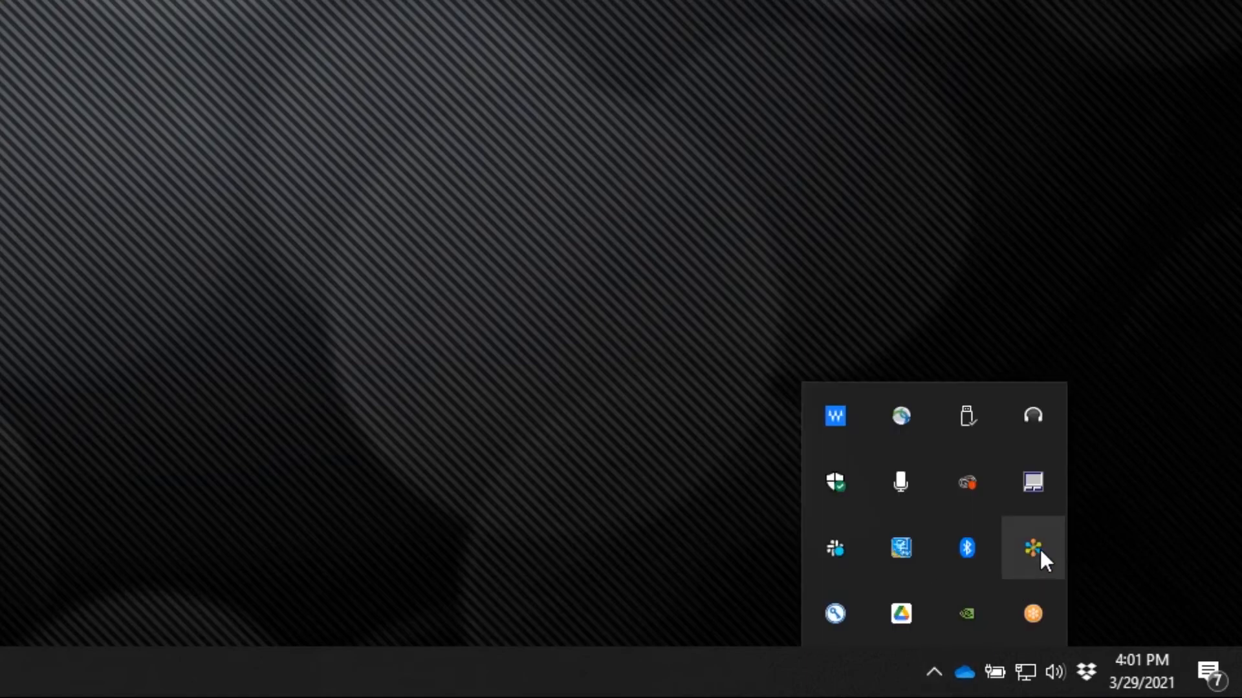
right_click(1032, 547)
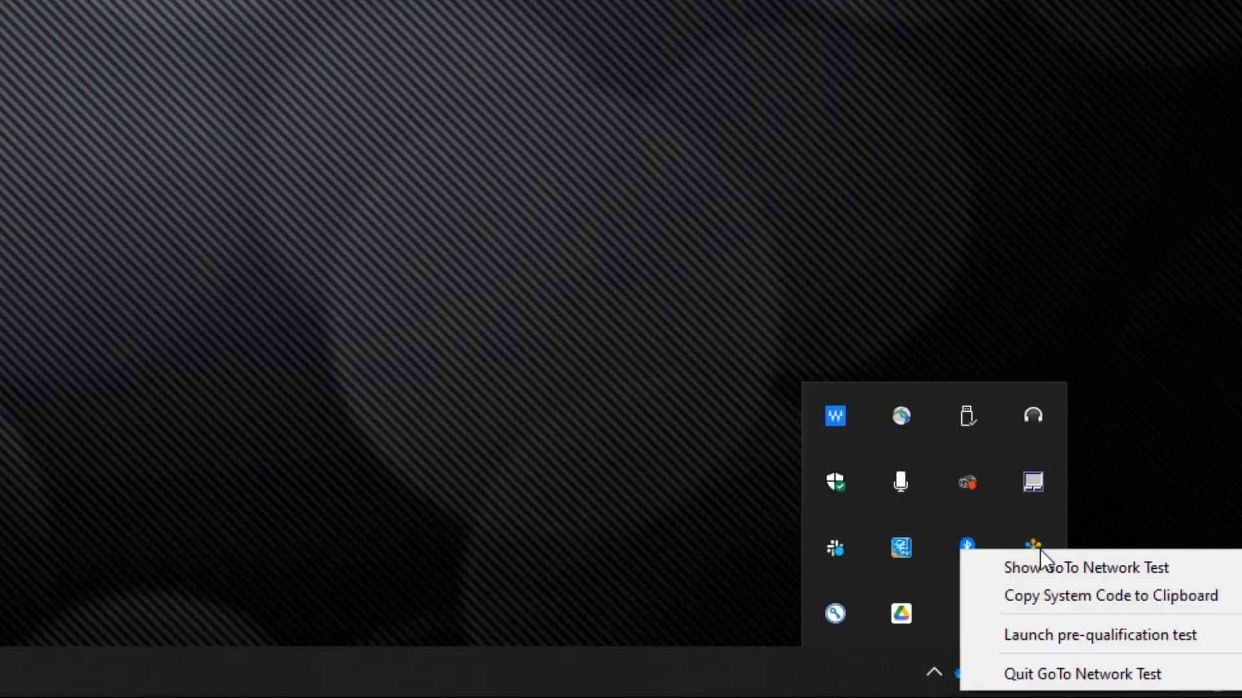
mouse_move(1100, 633)
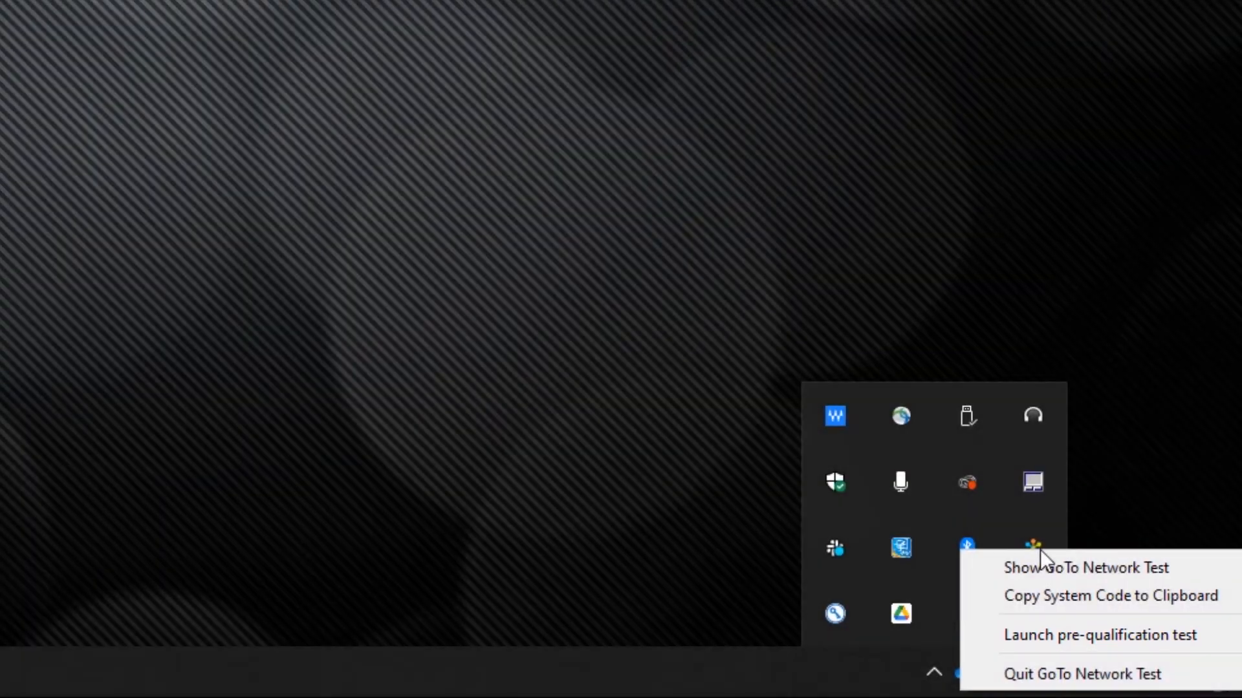
left_click(1085, 566)
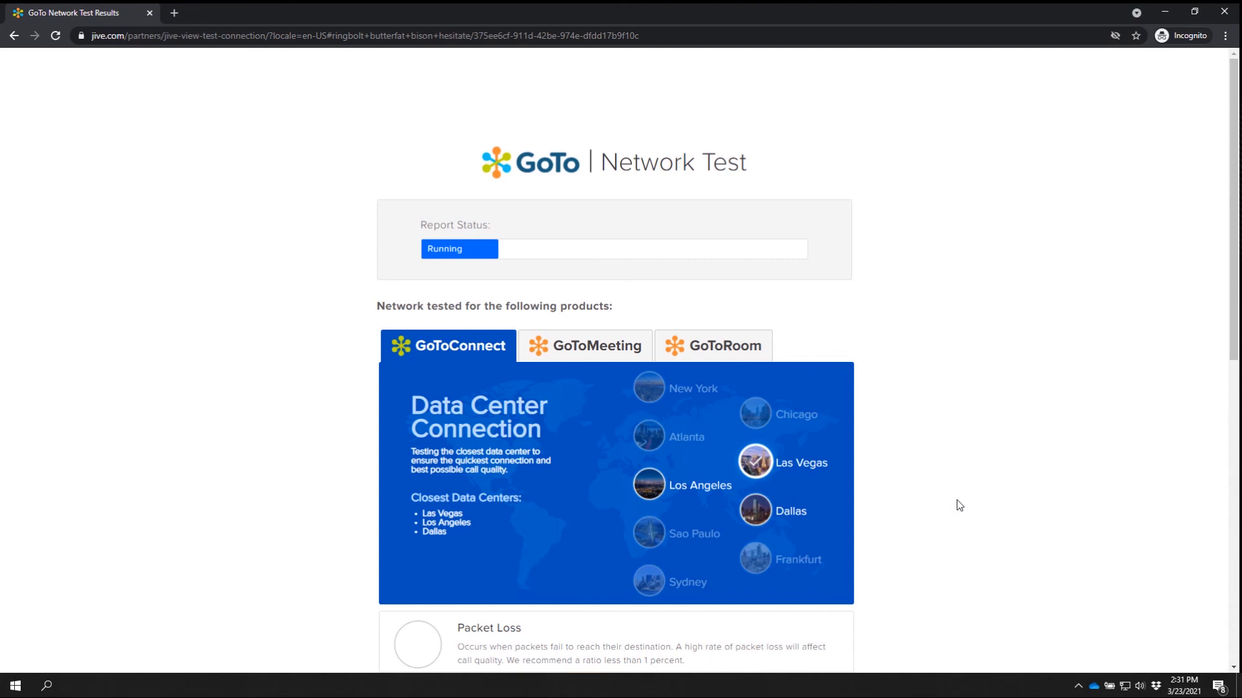
scroll("down", 3)
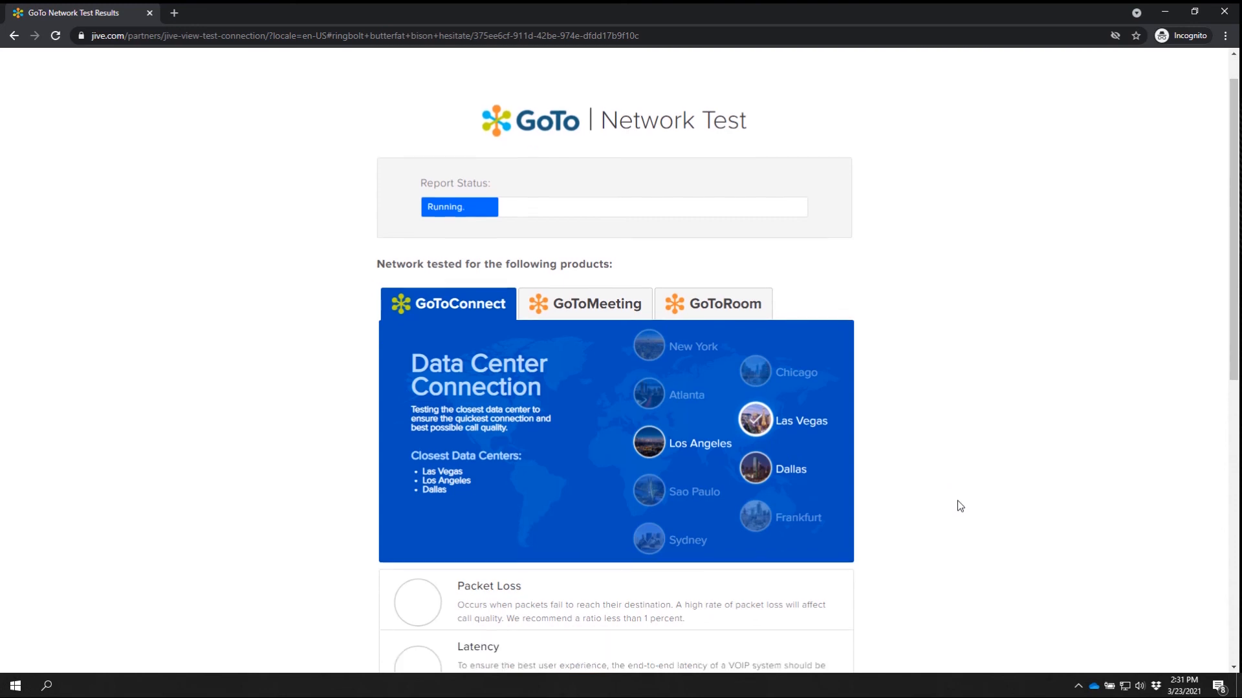
scroll("down", 3)
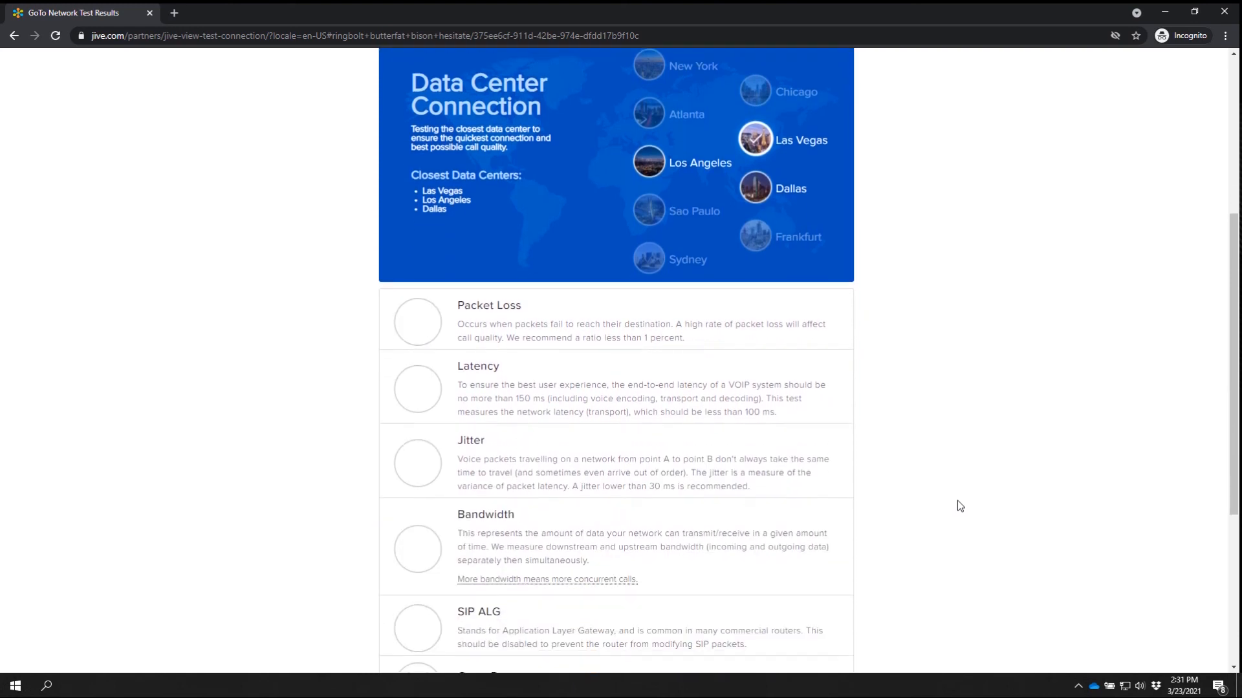
scroll("down", 3)
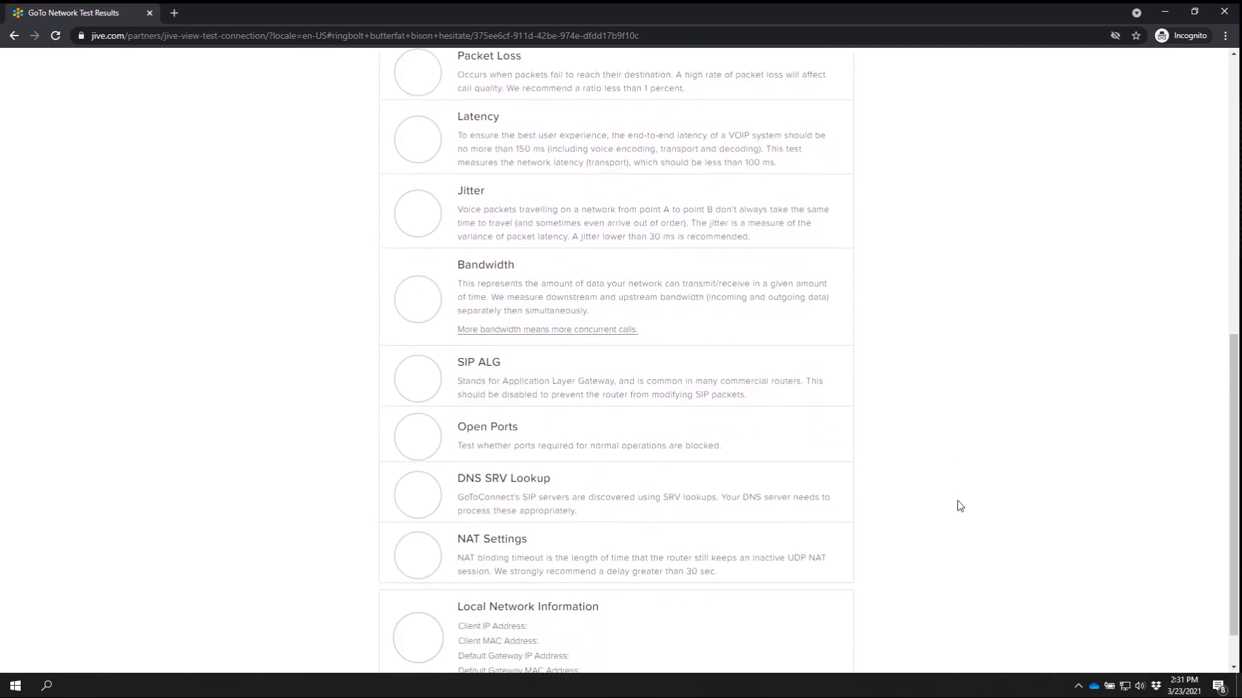
scroll("down", 3)
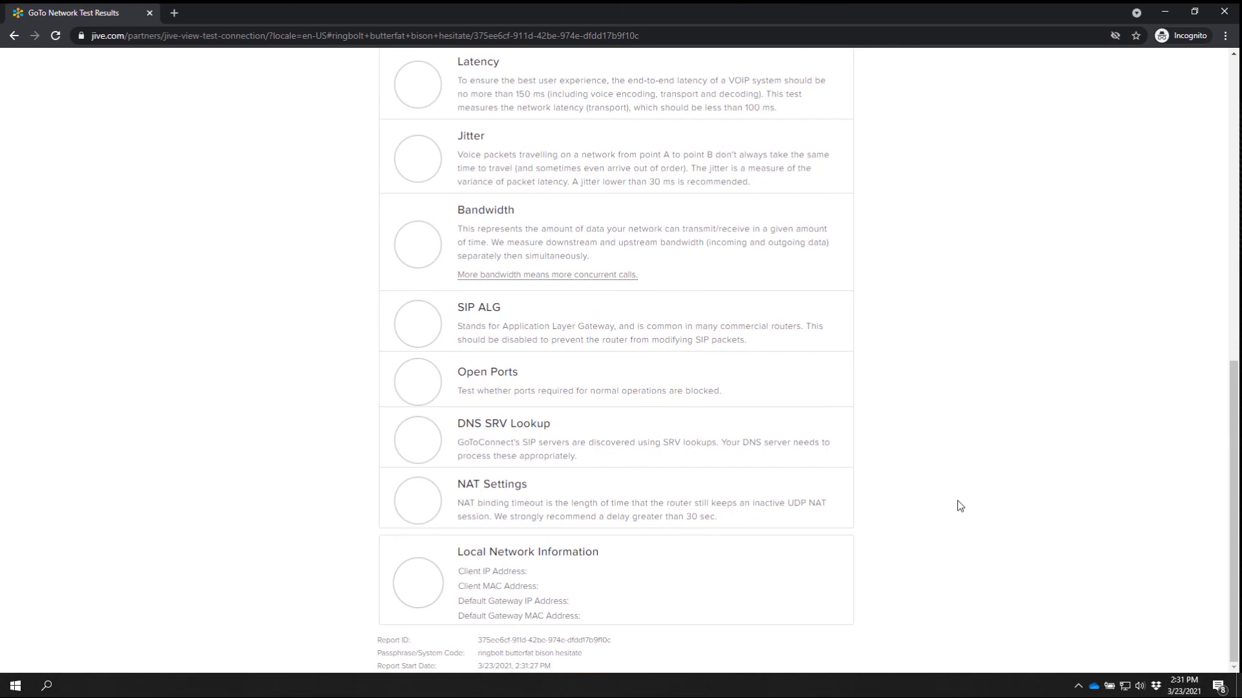